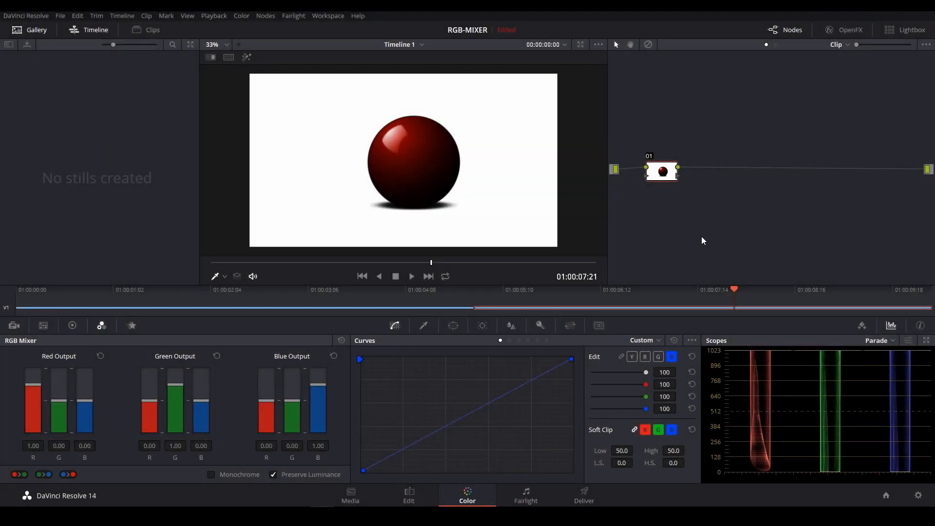
{"action": "mouse_move", "coordinate": [108, 401]}
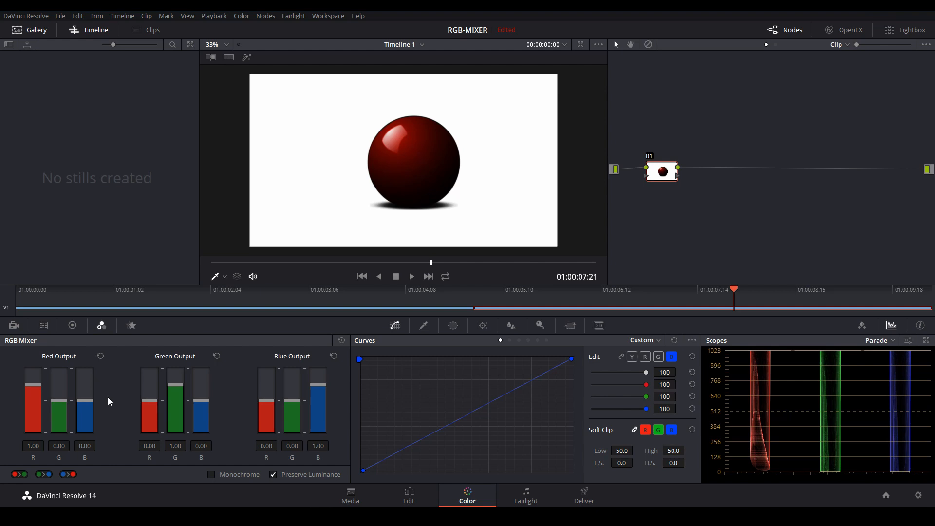
{"action": "mouse_move", "coordinate": [123, 411]}
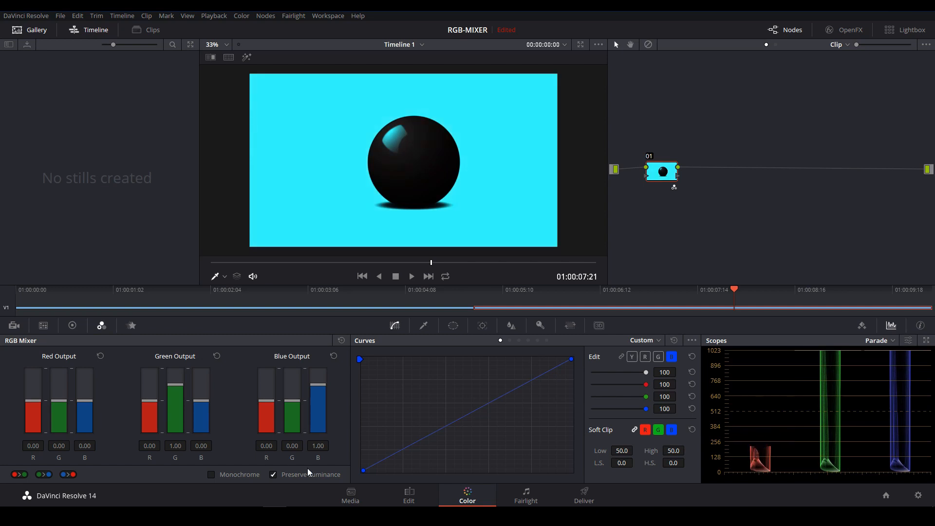
Toggle Preserve Luminance off and on to compare the green-only mix on the parade
{"action": "left_click", "coordinate": [273, 474]}
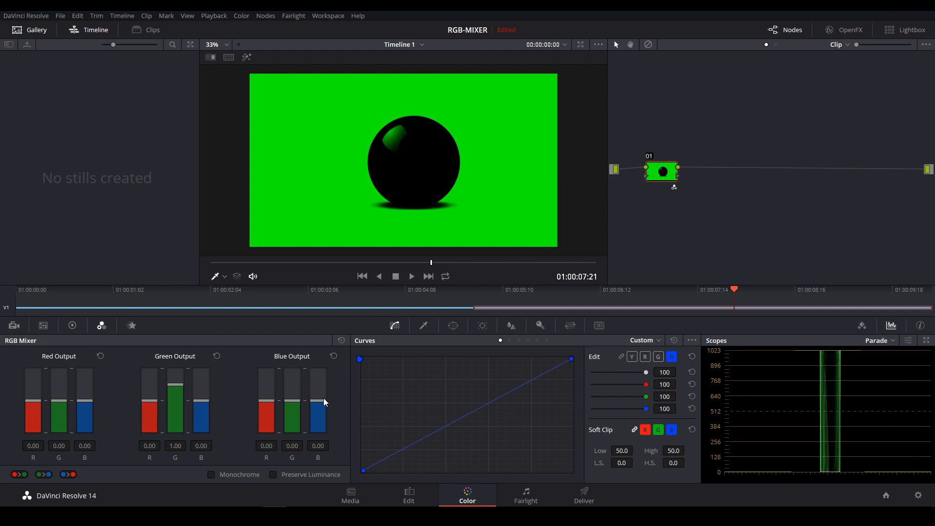
{"action": "mouse_move", "coordinate": [650, 253]}
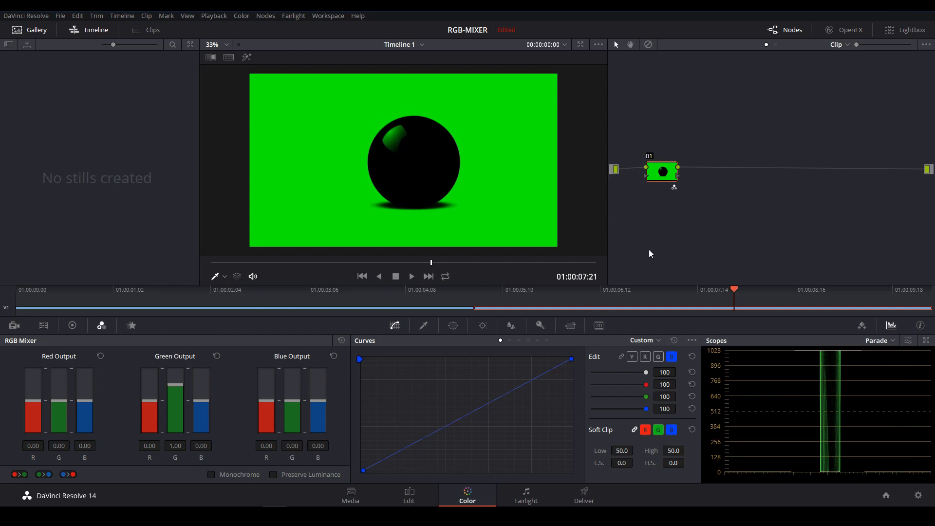
{"action": "left_click", "coordinate": [274, 474]}
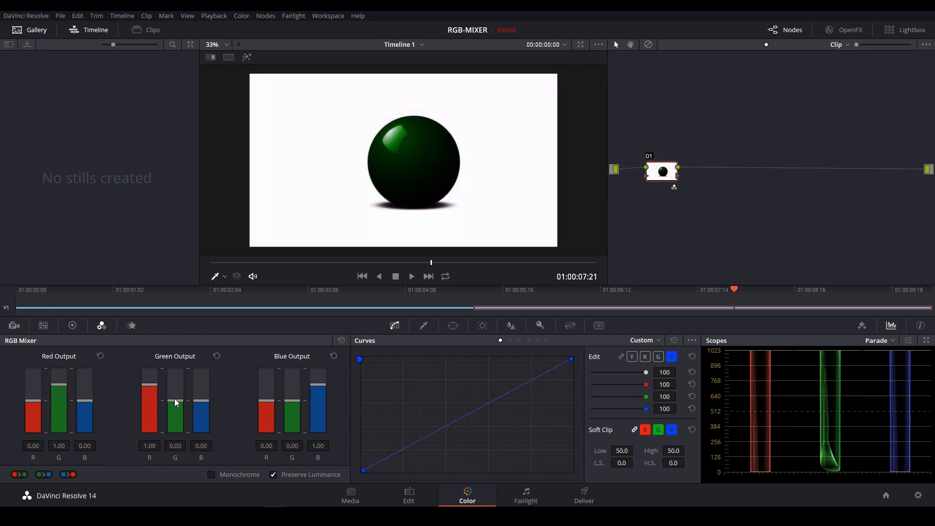
{"action": "mouse_move", "coordinate": [435, 216]}
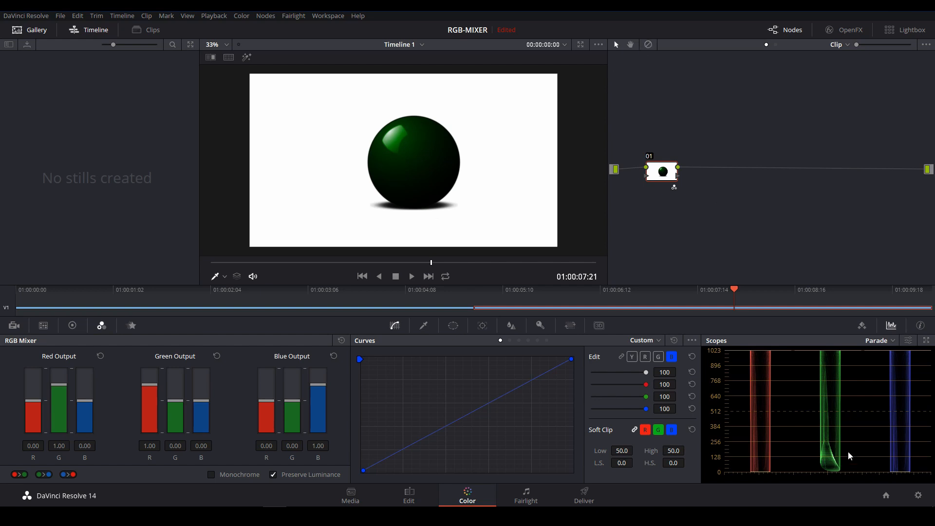
Bypass and re-enable the node to compare the swapped green ball against the original red
{"action": "left_click", "coordinate": [648, 44]}
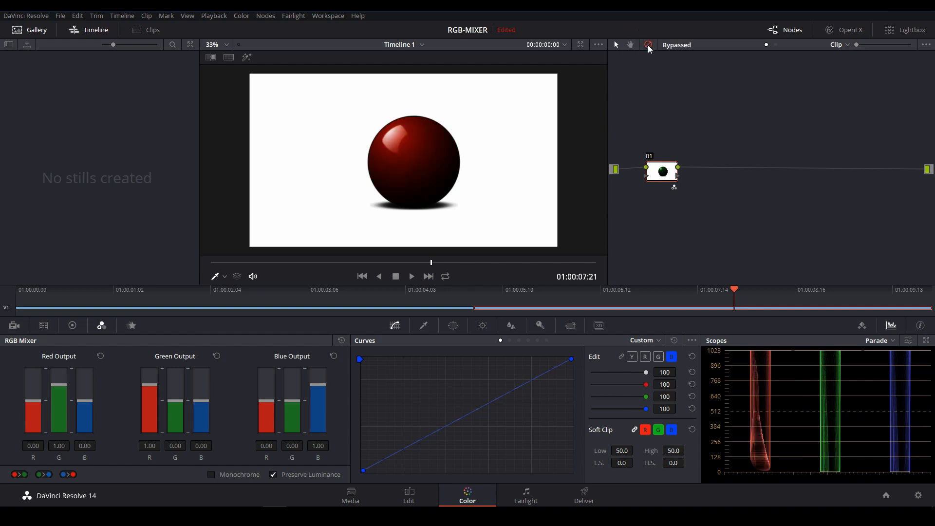
{"action": "left_click", "coordinate": [648, 45]}
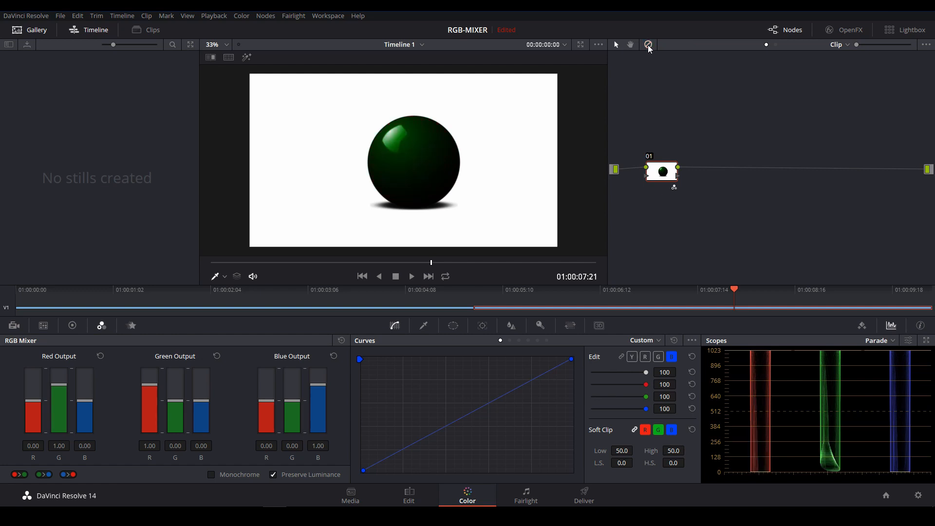
{"action": "left_click", "coordinate": [648, 45]}
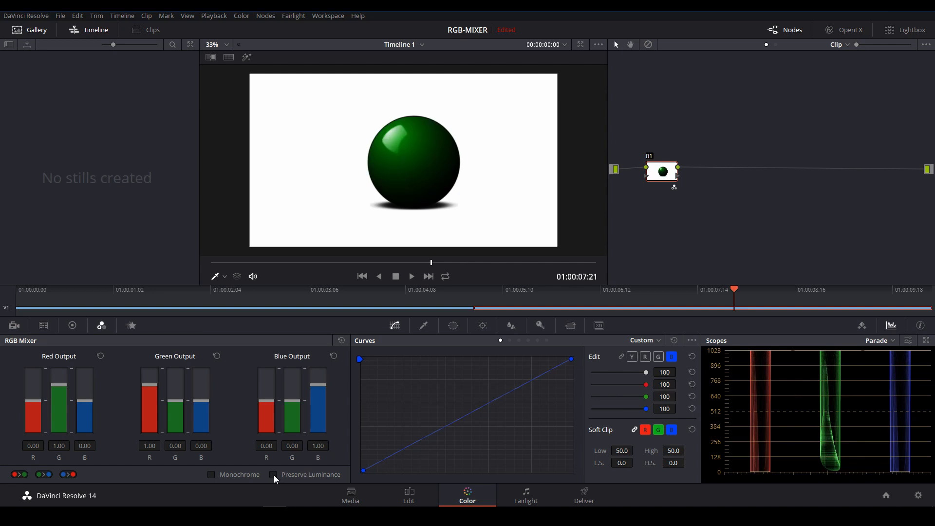
{"action": "left_click", "coordinate": [648, 44]}
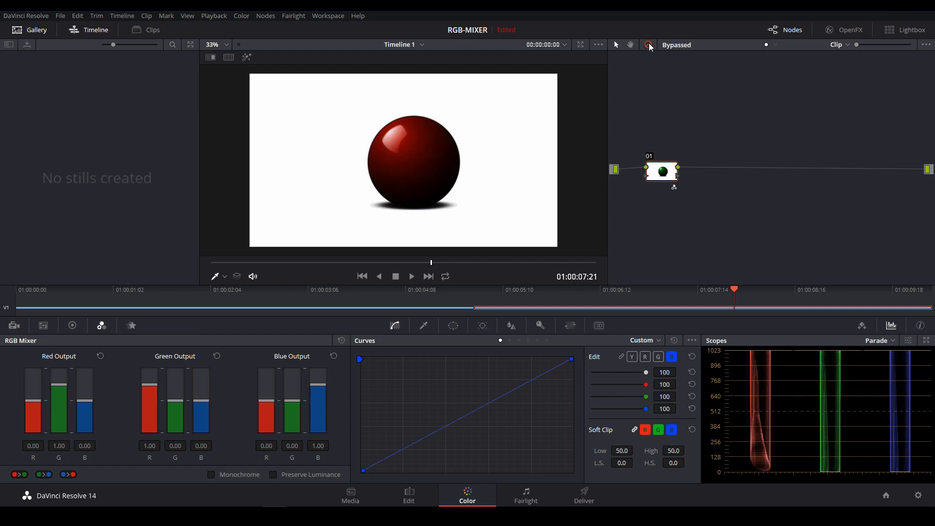
{"action": "left_click", "coordinate": [649, 45]}
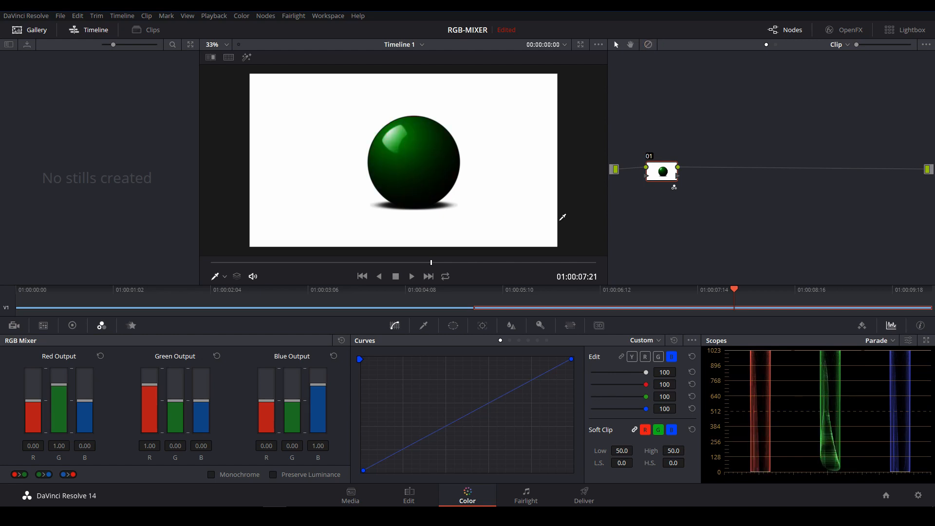
{"action": "mouse_move", "coordinate": [270, 483]}
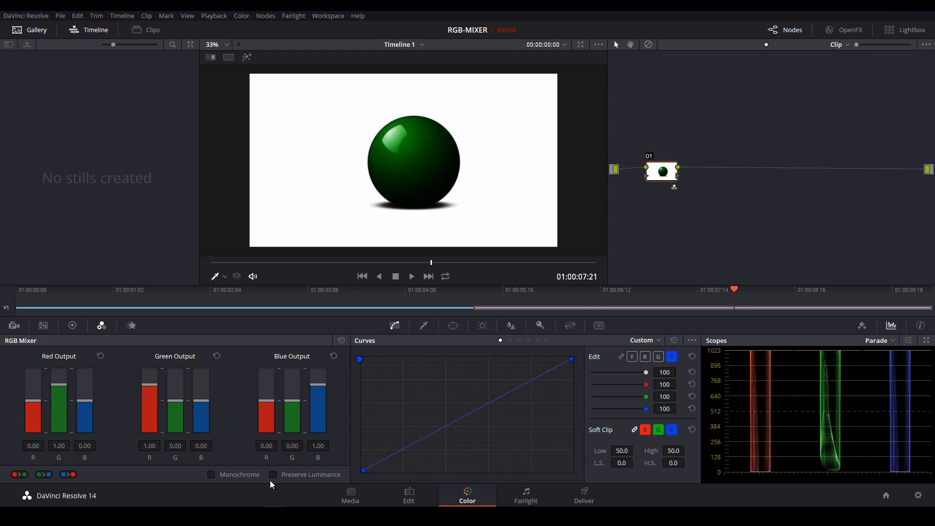
{"action": "mouse_move", "coordinate": [278, 494]}
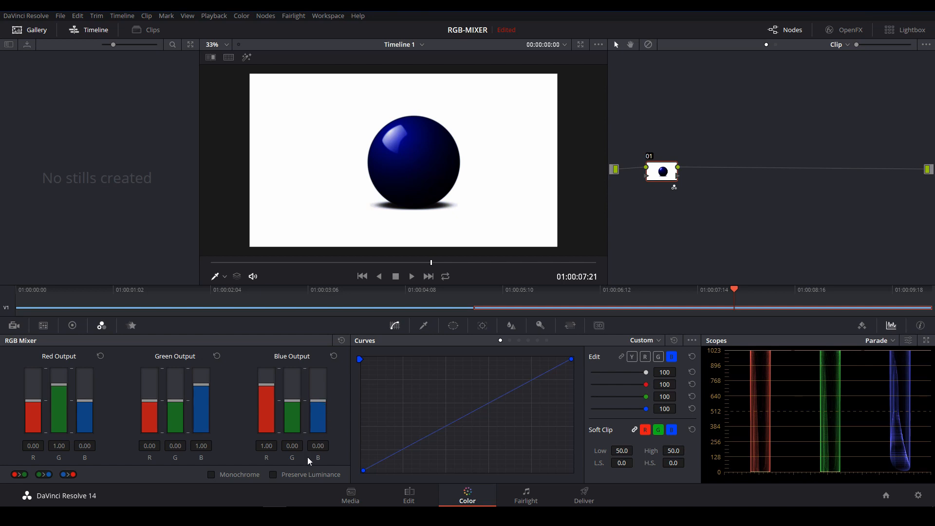
{"action": "mouse_move", "coordinate": [660, 179]}
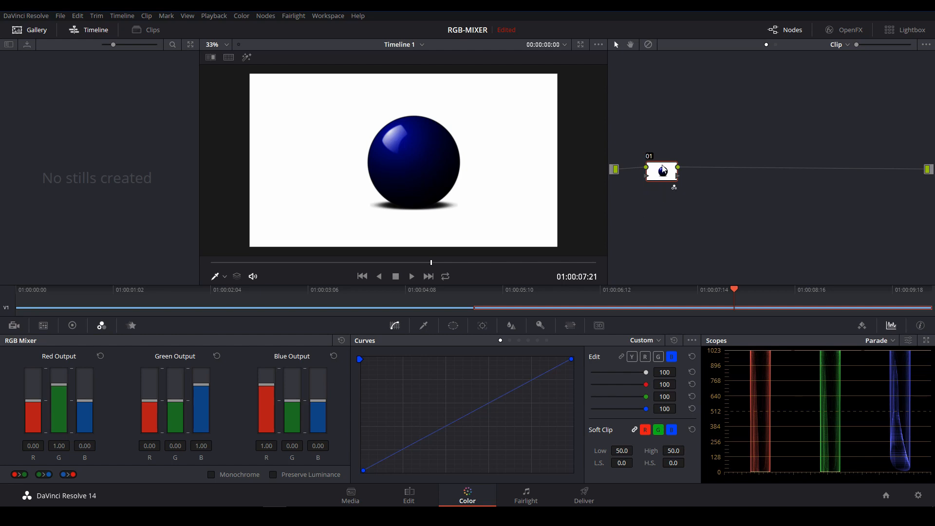
Reset the mix to the red ball and turn luminance preservation off
{"action": "left_click", "coordinate": [273, 474]}
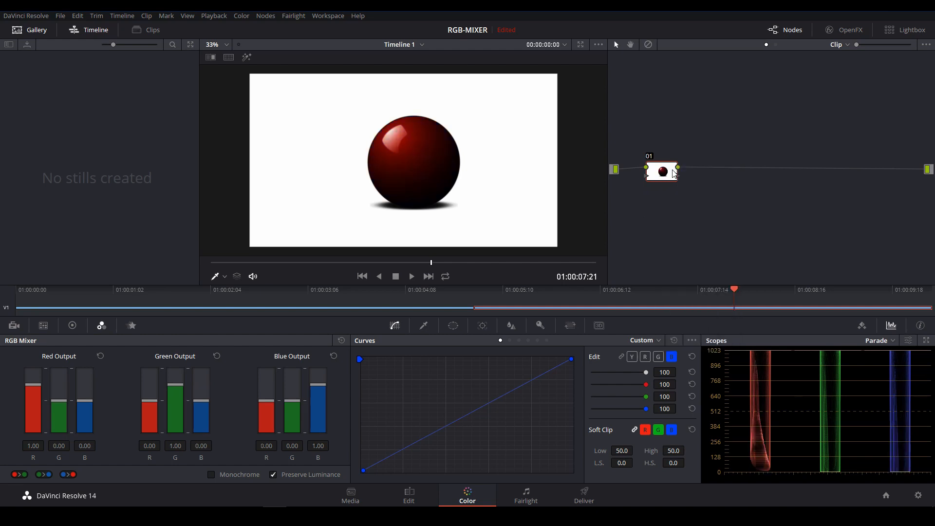
{"action": "mouse_move", "coordinate": [108, 463]}
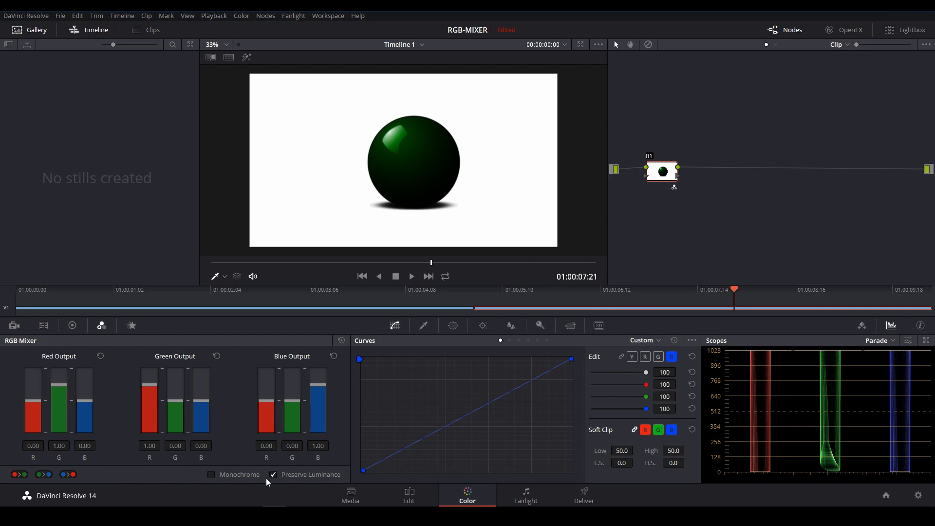
{"action": "mouse_move", "coordinate": [273, 480]}
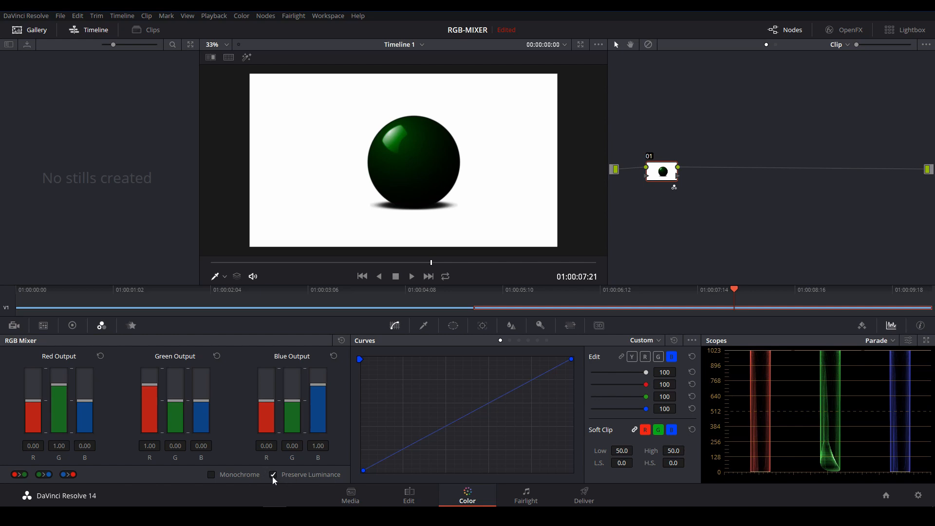
{"action": "left_click", "coordinate": [273, 474]}
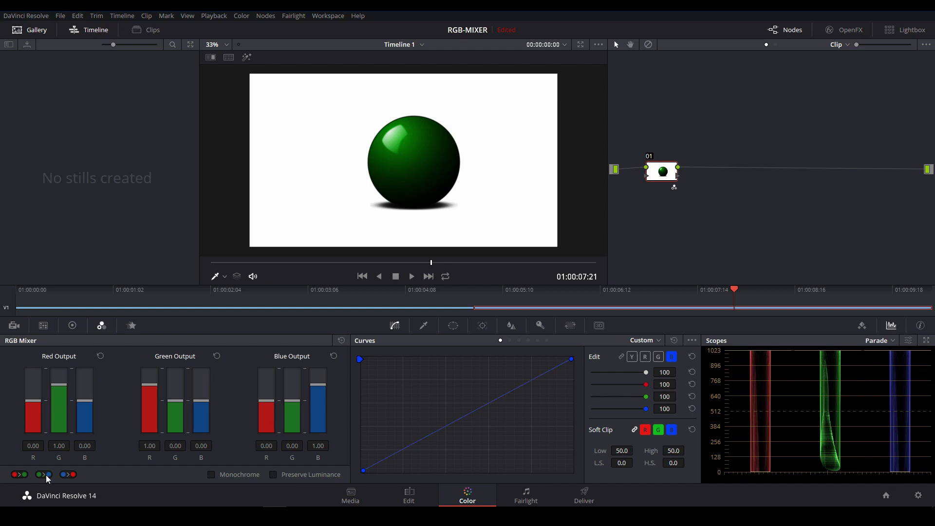
Swap the red and blue channels so the ball turns blue, with Preserve Luminance on
{"action": "left_click", "coordinate": [69, 475]}
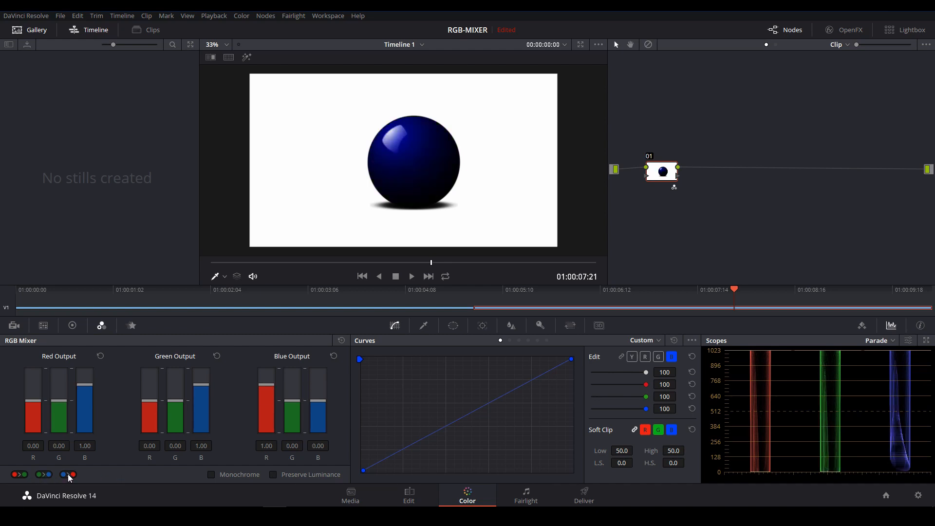
{"action": "right_click", "coordinate": [661, 172]}
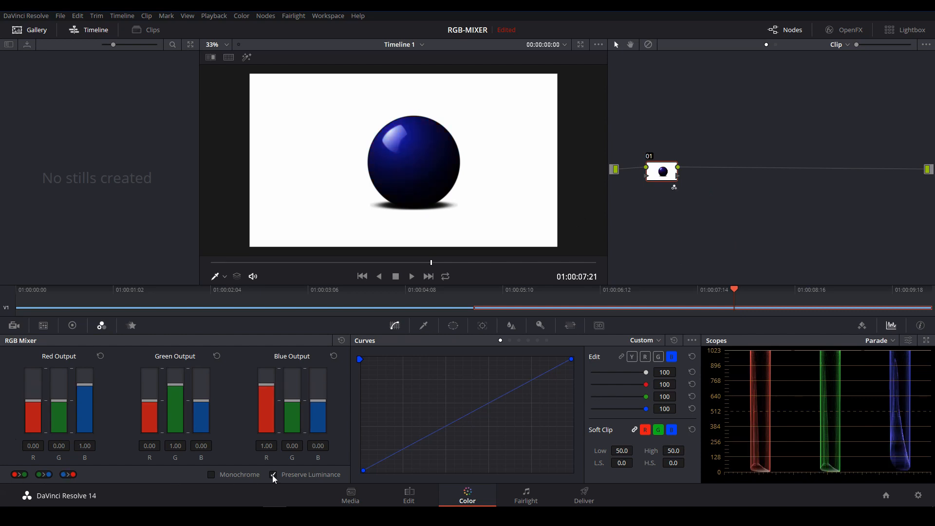
{"action": "left_click", "coordinate": [272, 474]}
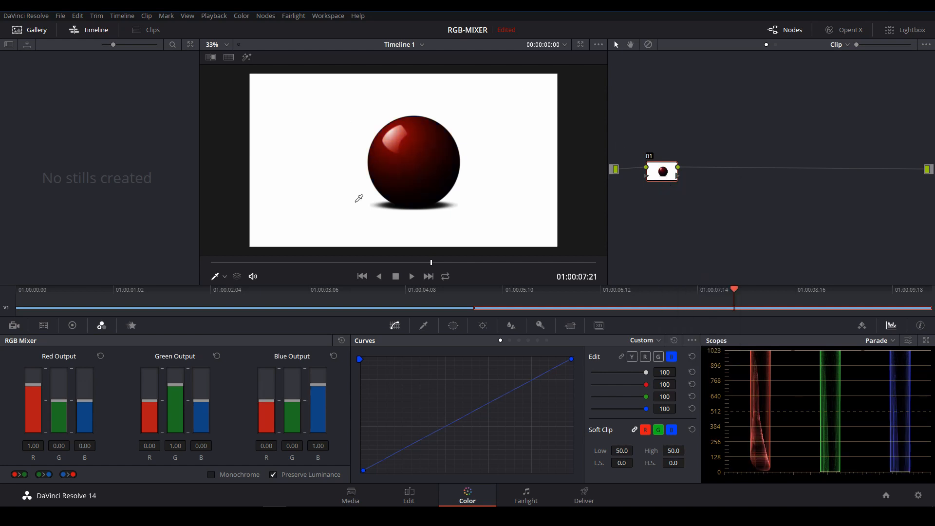
{"action": "mouse_move", "coordinate": [430, 179]}
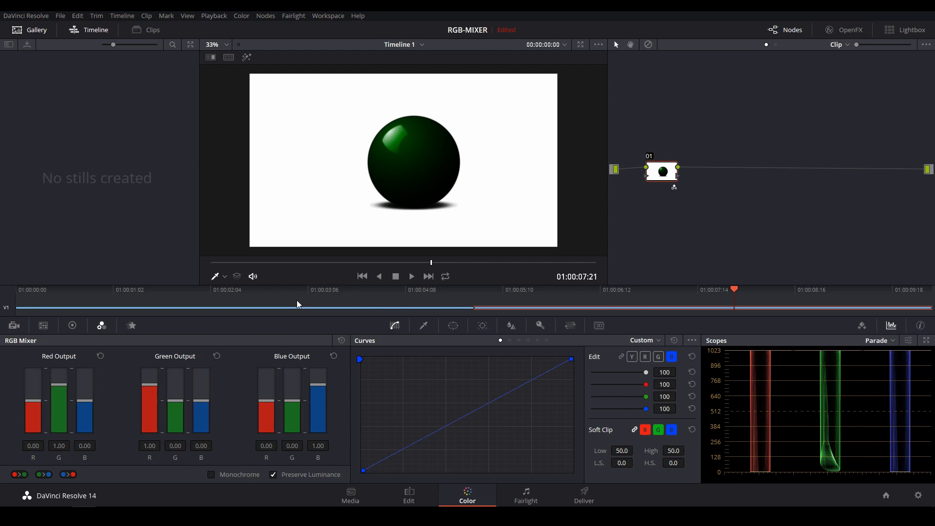
{"action": "mouse_move", "coordinate": [267, 406]}
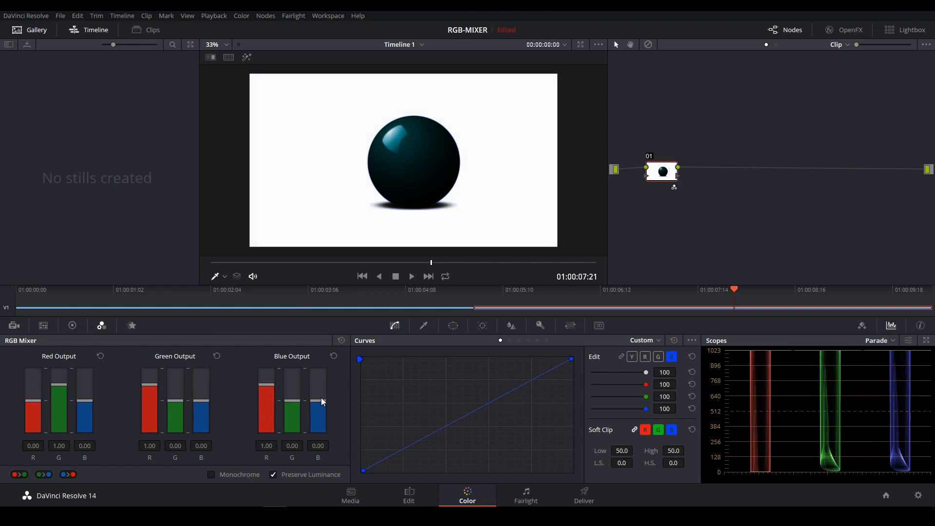
Turn Preserve Luminance off for the cyan ball mix
{"action": "left_click", "coordinate": [272, 475]}
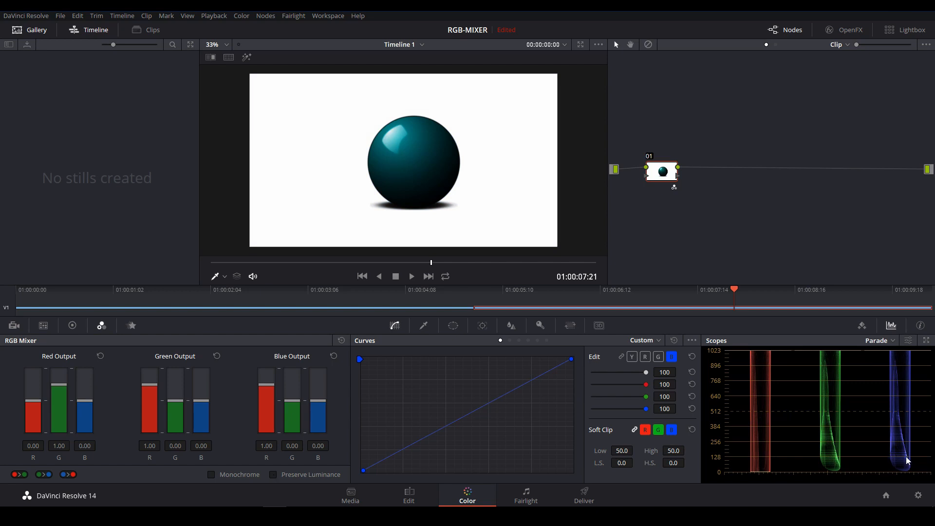
{"action": "left_click", "coordinate": [273, 474]}
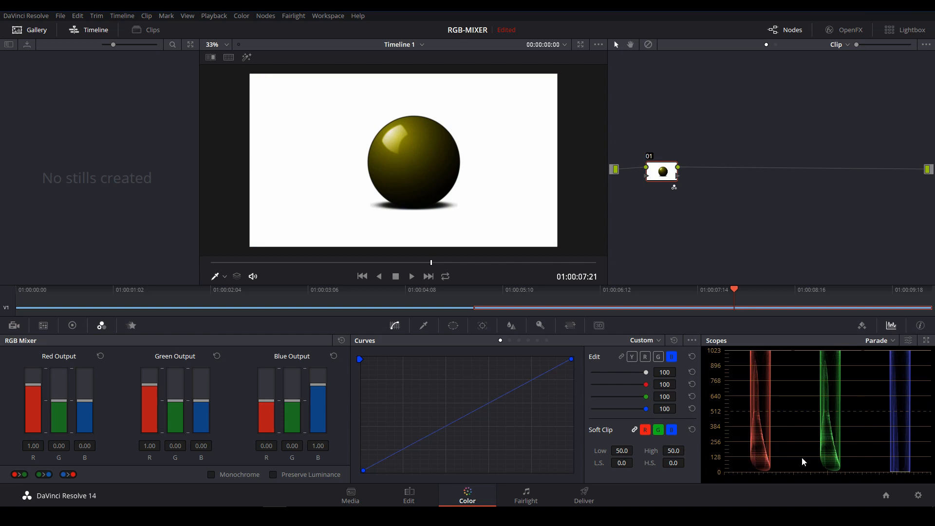
{"action": "mouse_move", "coordinate": [399, 298]}
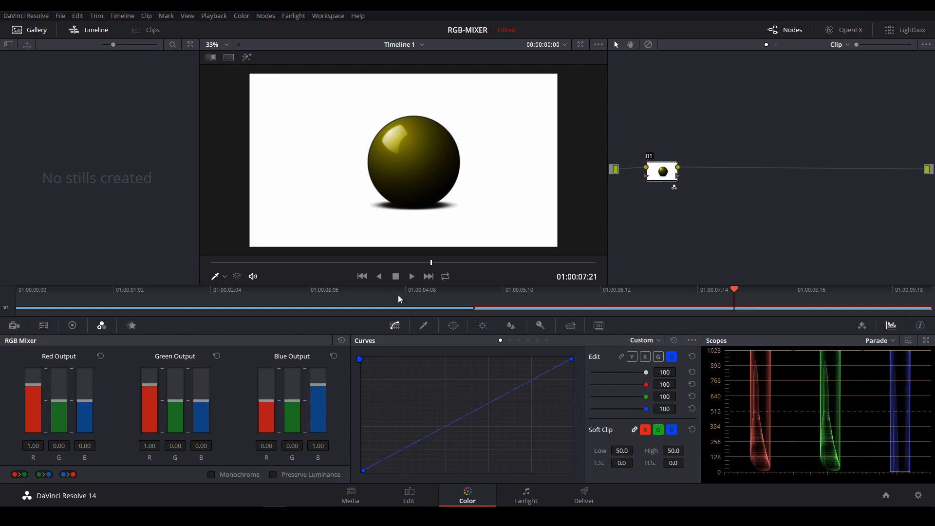
{"action": "mouse_move", "coordinate": [661, 171]}
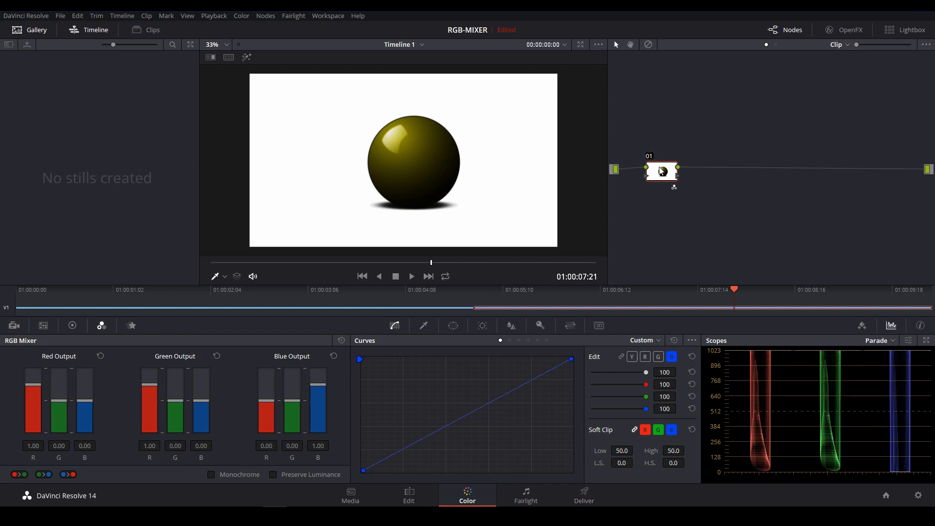
Reset the mix, then drag Blue Output B down to 0.00 for a magenta ball
{"action": "left_click", "coordinate": [272, 474]}
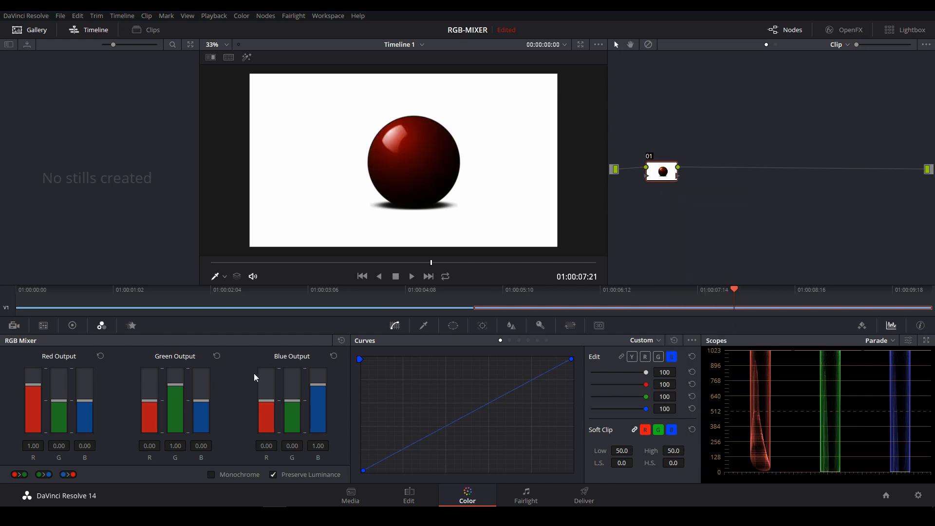
{"action": "mouse_move", "coordinate": [244, 428]}
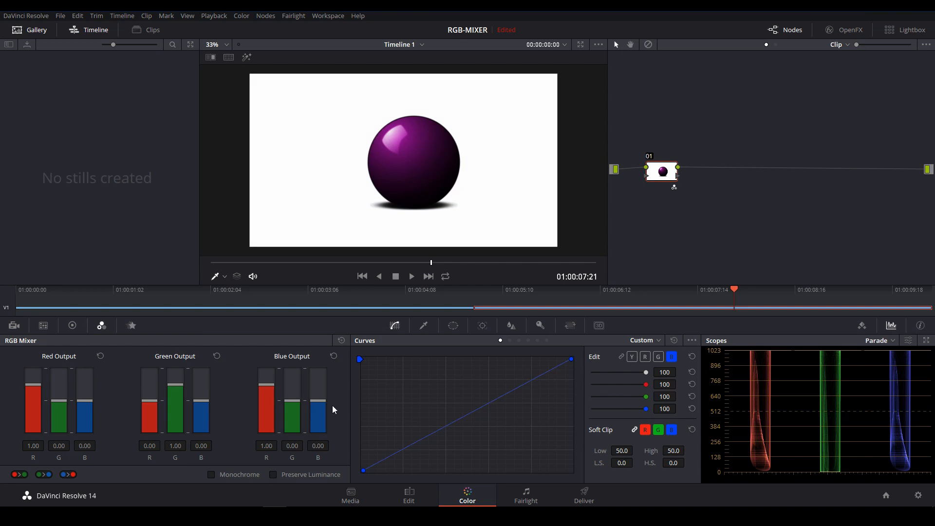
{"action": "left_click_drag", "start_coordinate": [317, 394], "coordinate": [317, 409]}
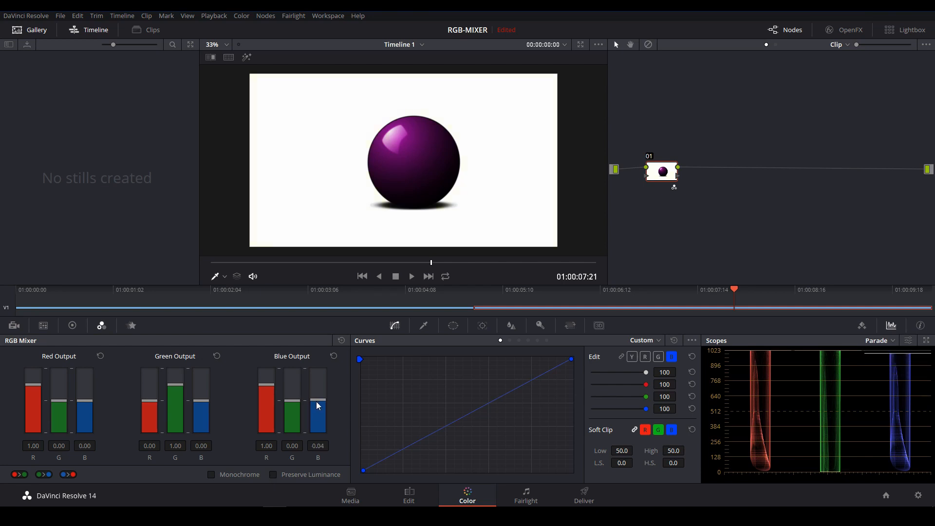
{"action": "left_click_drag", "start_coordinate": [318, 400], "coordinate": [318, 408]}
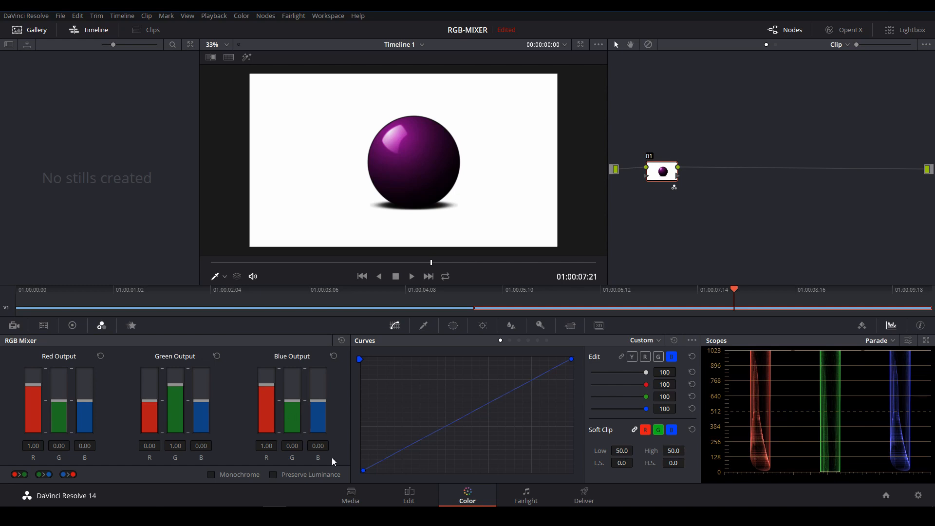
{"action": "mouse_move", "coordinate": [310, 462]}
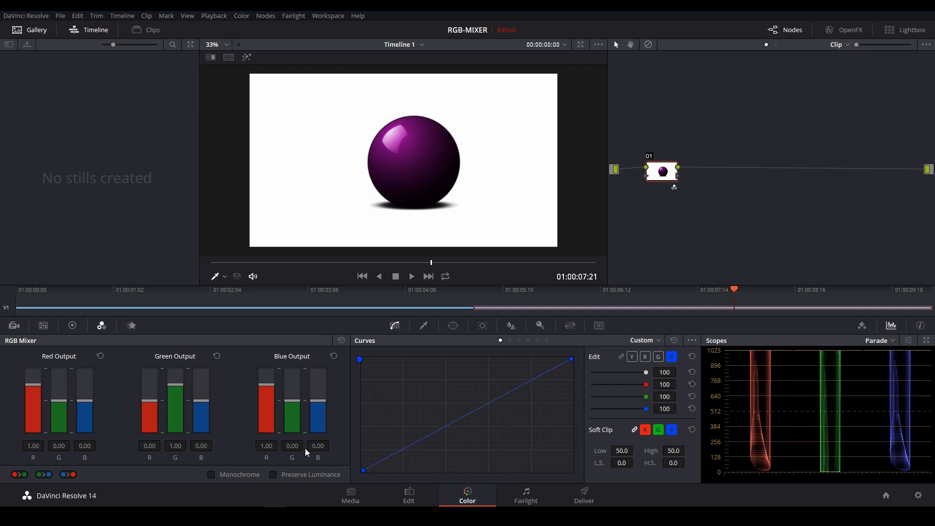
{"action": "mouse_move", "coordinate": [337, 409]}
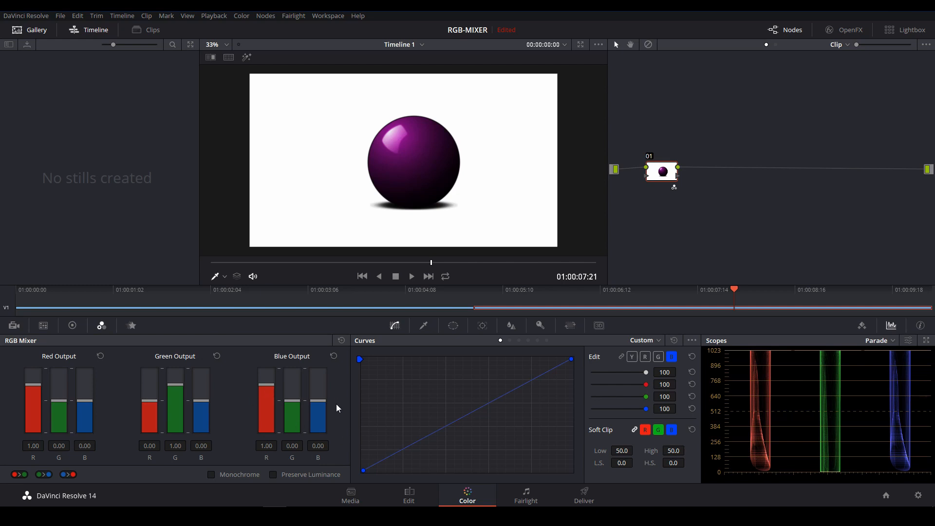
{"action": "mouse_move", "coordinate": [320, 434]}
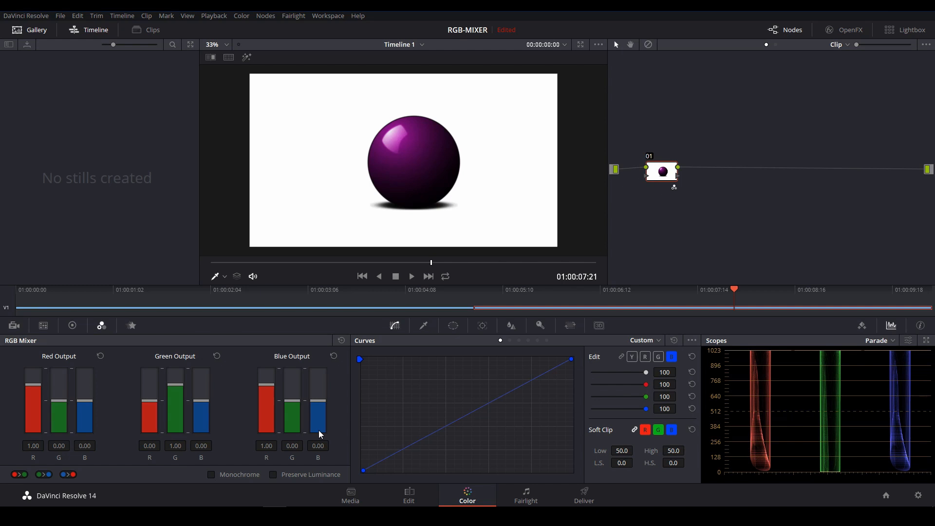
{"action": "mouse_move", "coordinate": [175, 462]}
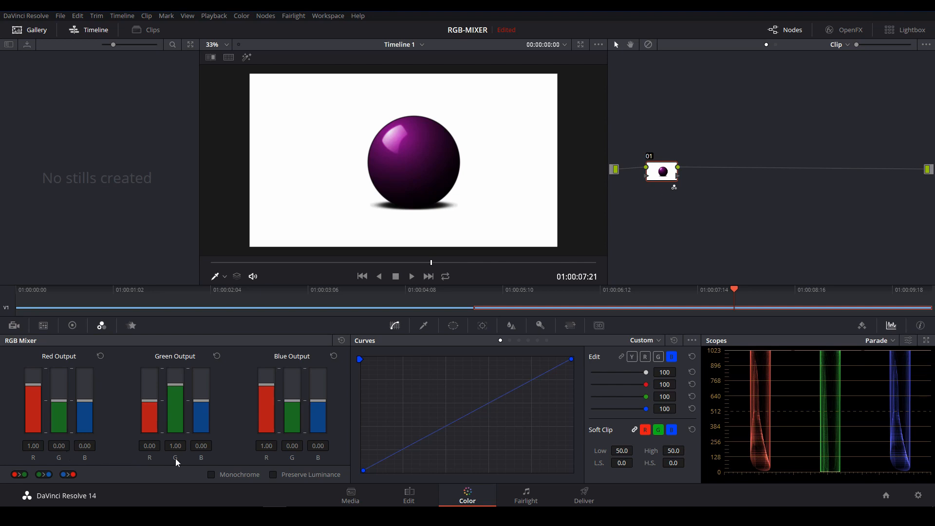
{"action": "mouse_move", "coordinate": [145, 461]}
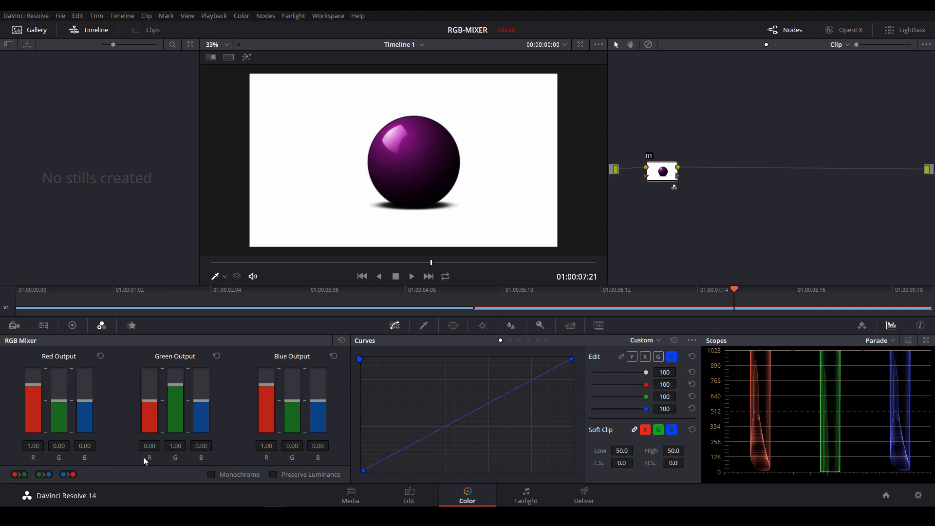